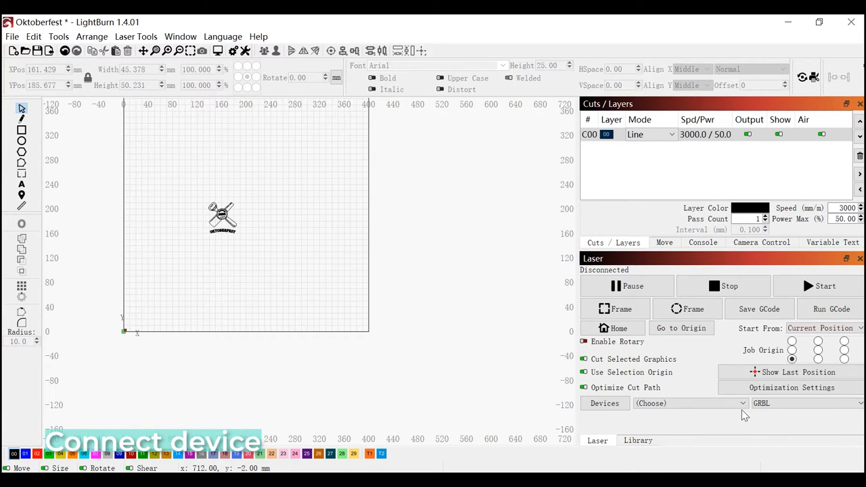
mouse_move(792, 387)
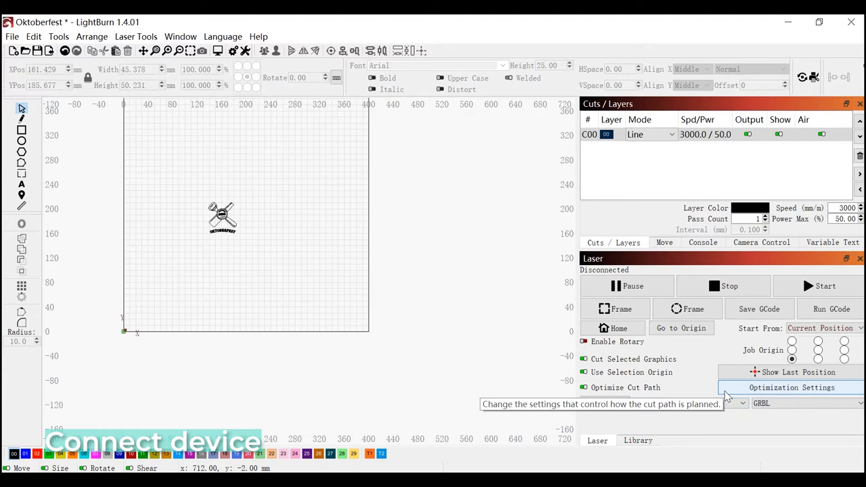
Step: Select COM4 in the Laser panel's port list to connect the laser
click(690, 402)
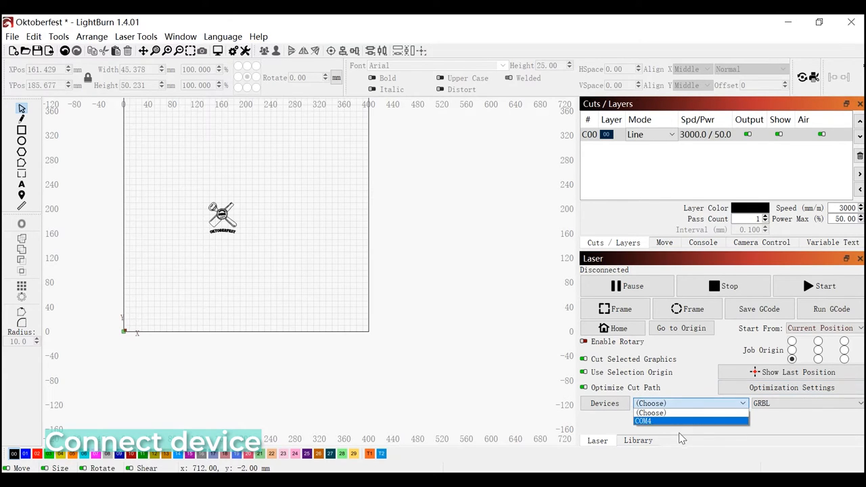
click(643, 420)
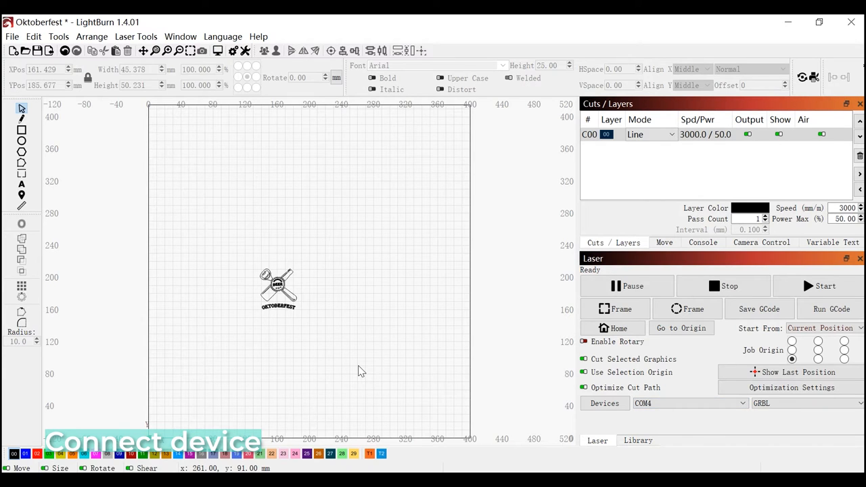
mouse_move(271, 344)
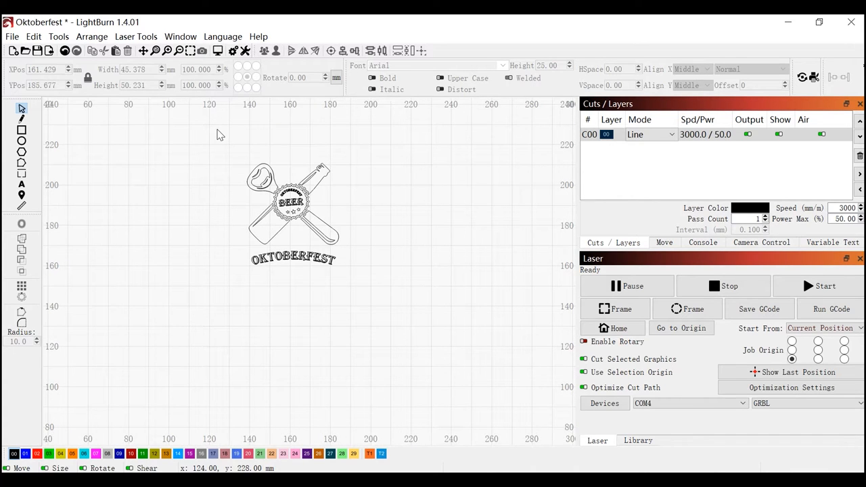
Step: Select the Oktoberfest logo, rotate it -90 degrees, and flip it vertically
drag(218, 131, 342, 272)
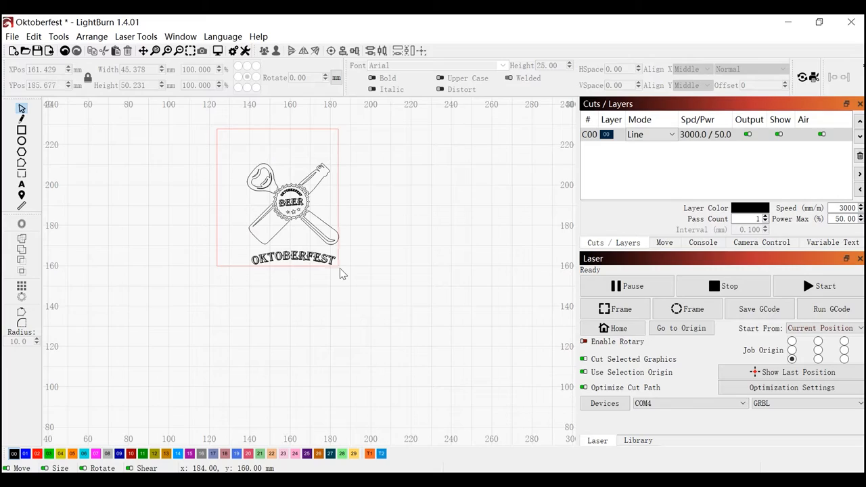
click(293, 203)
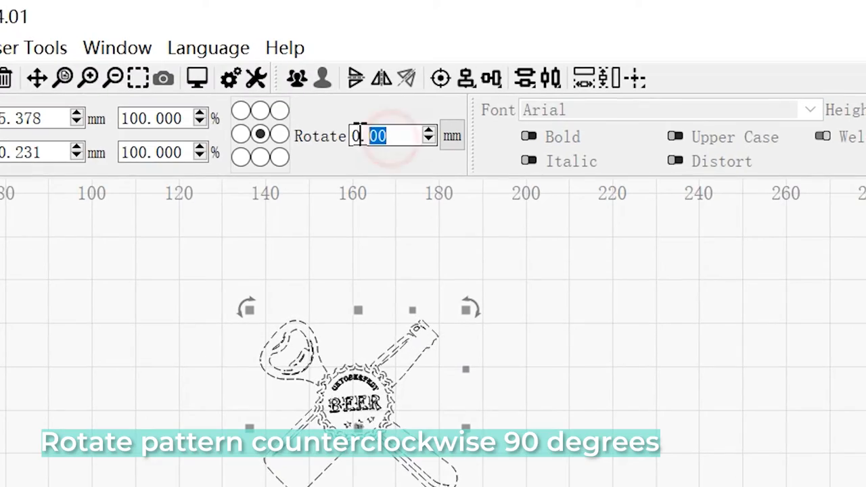
text(-90)
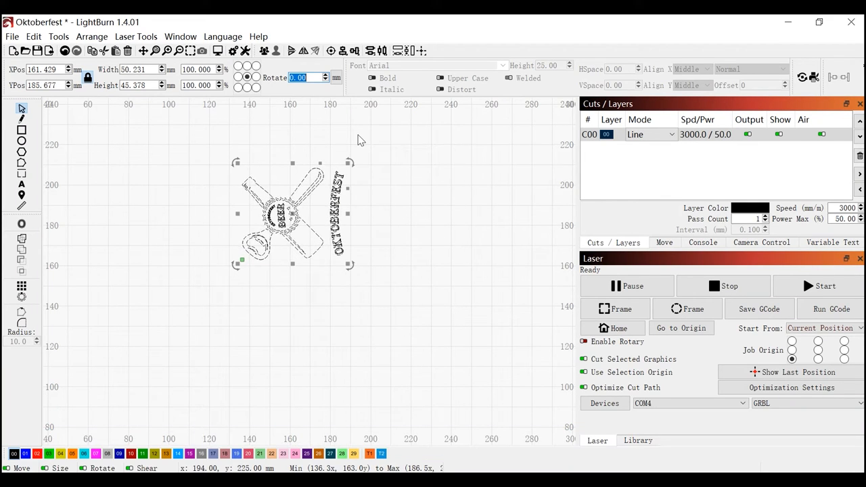
click(291, 51)
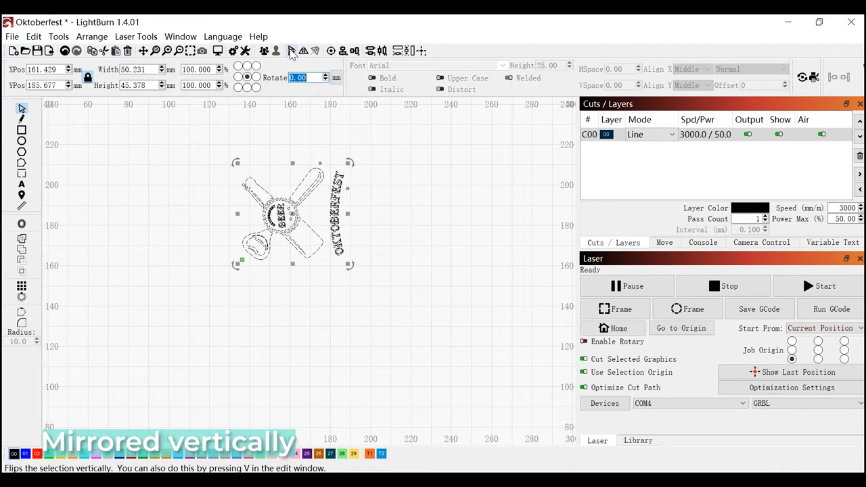
click(292, 50)
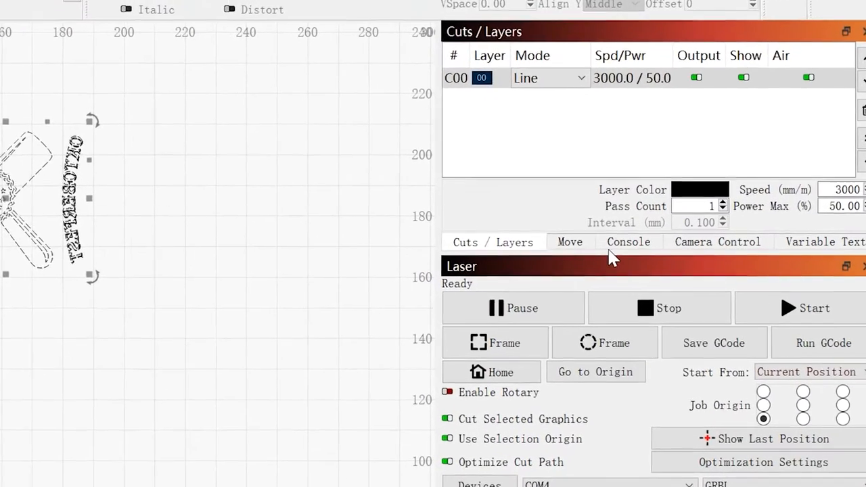
Step: Enter the console command $101=60.375 to update the controller setting
click(628, 242)
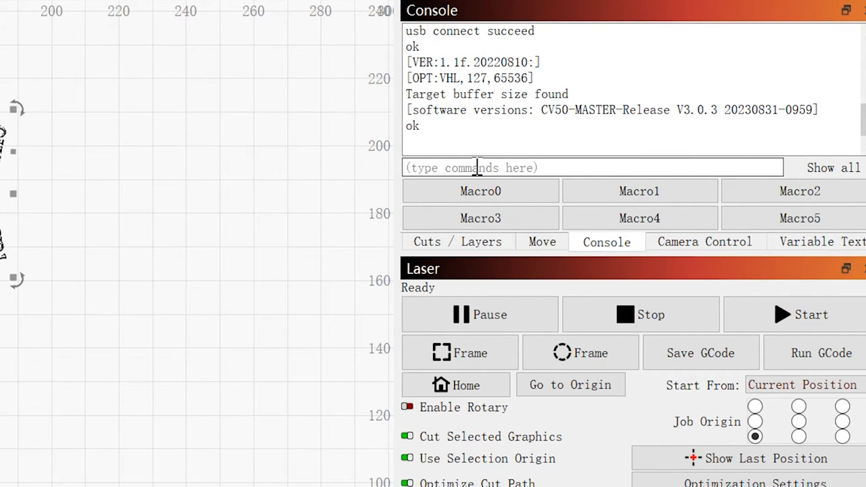
text($)
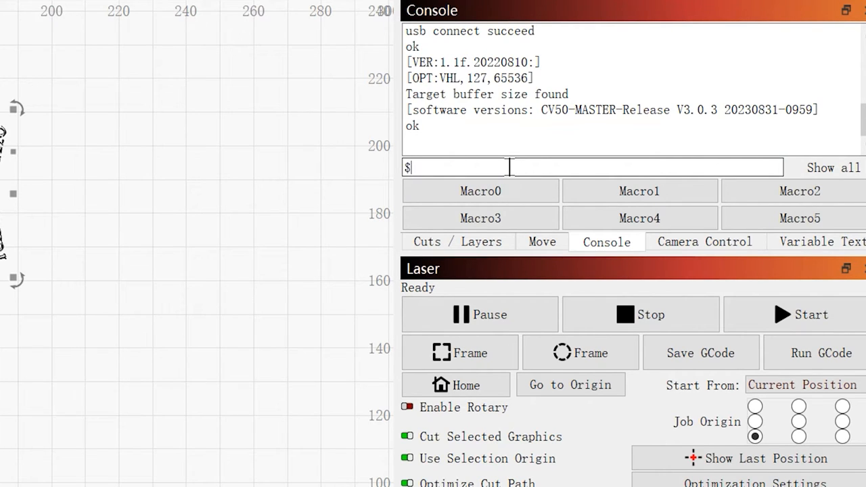
text(101)
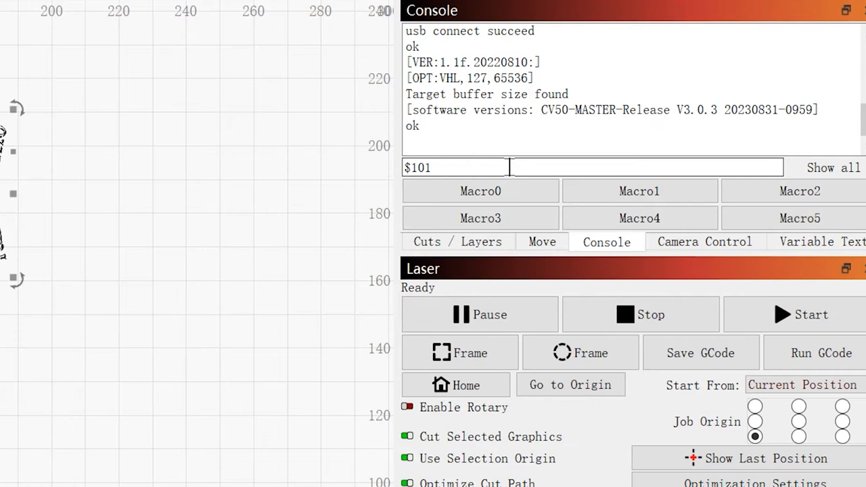
text(=60.)
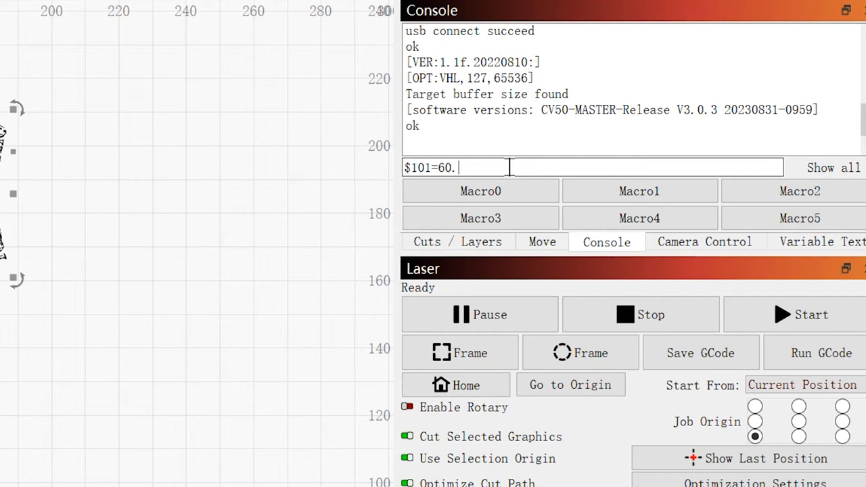
text(375)
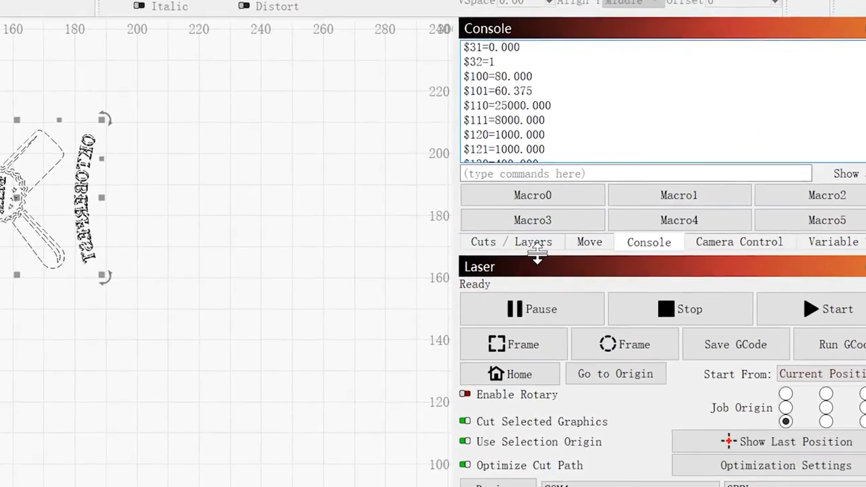
Step: Set the C00 layer to 1500 mm/min speed and 20% max power, with air off
click(508, 241)
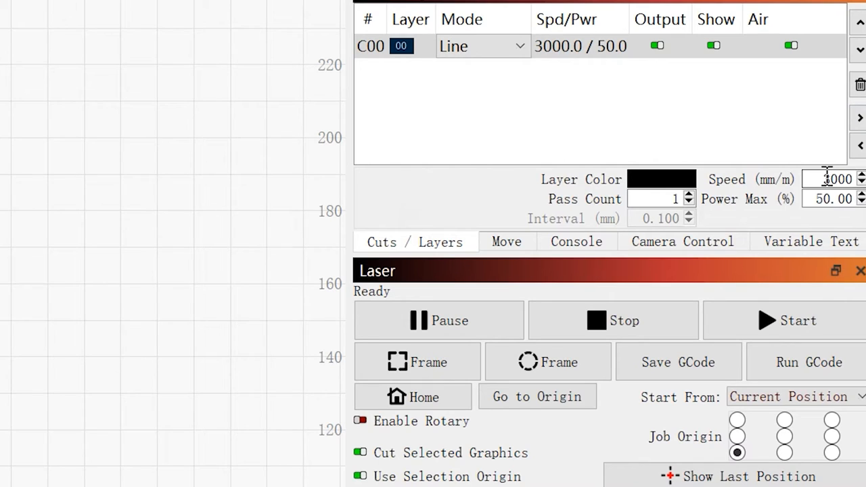
triple_click(837, 179)
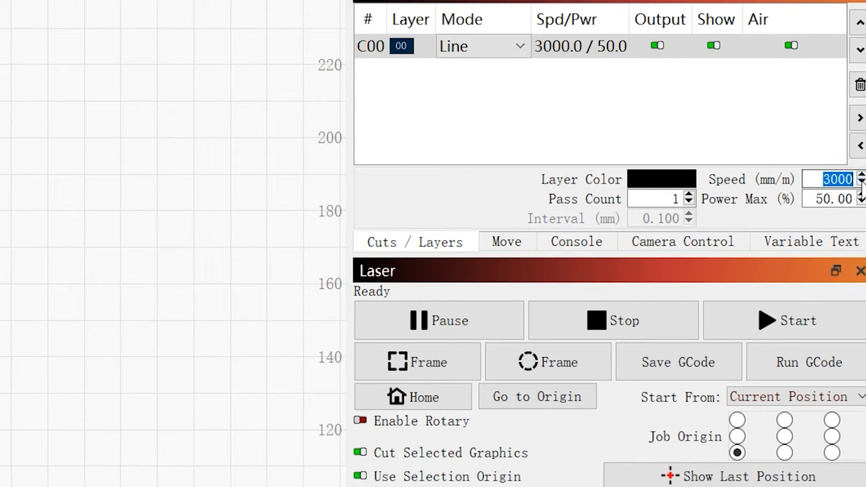
text(1500)
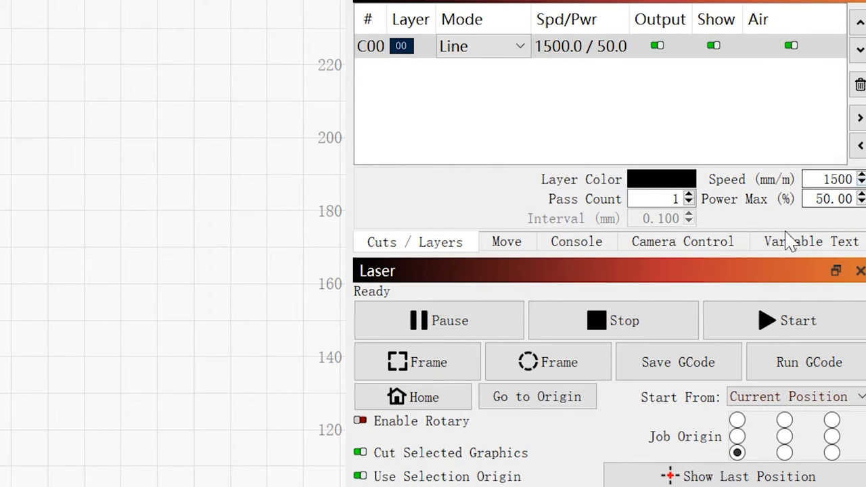
click(832, 199)
text(20)
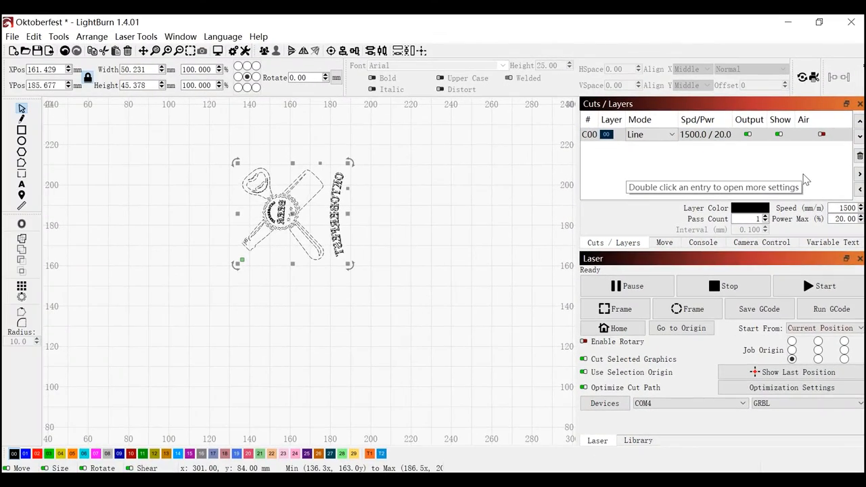
click(629, 134)
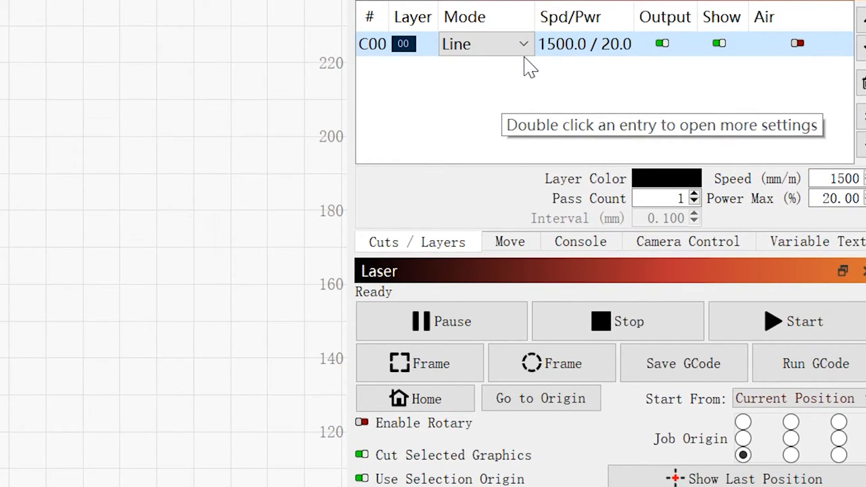
Step: Change the C00 layer's mode to Fill
click(485, 44)
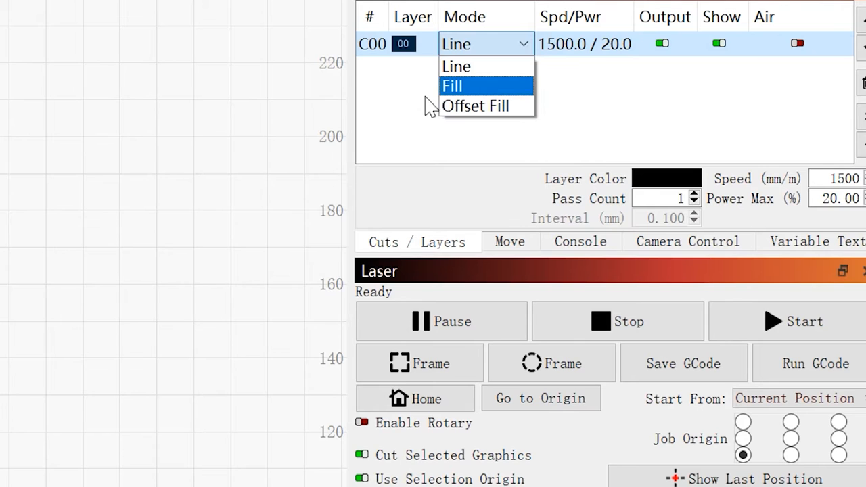
click(453, 85)
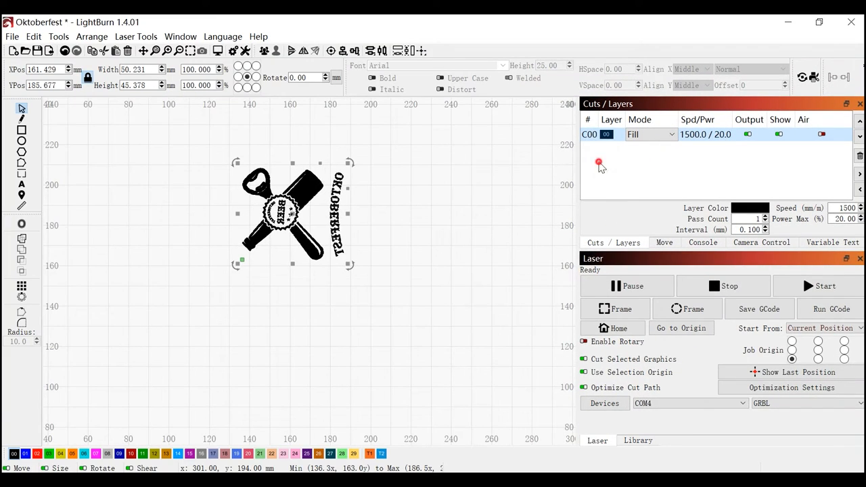
mouse_move(615, 309)
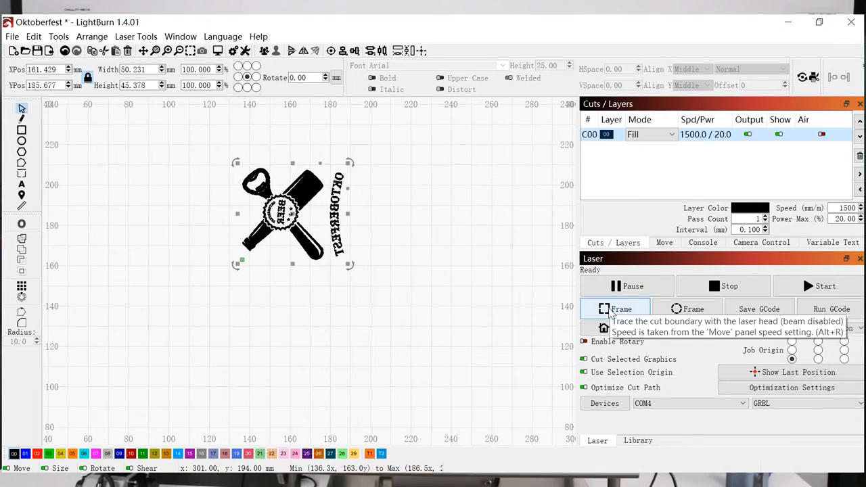
Step: Run a Frame of the logo's boundary from the Laser panel
click(614, 309)
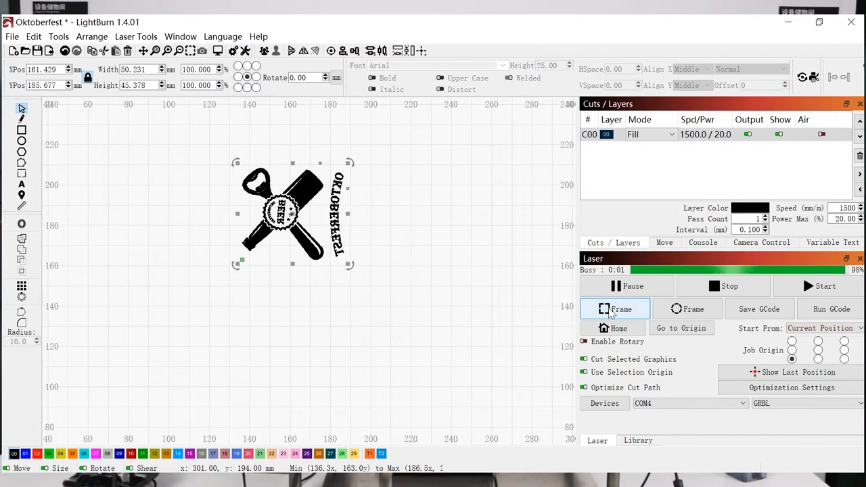